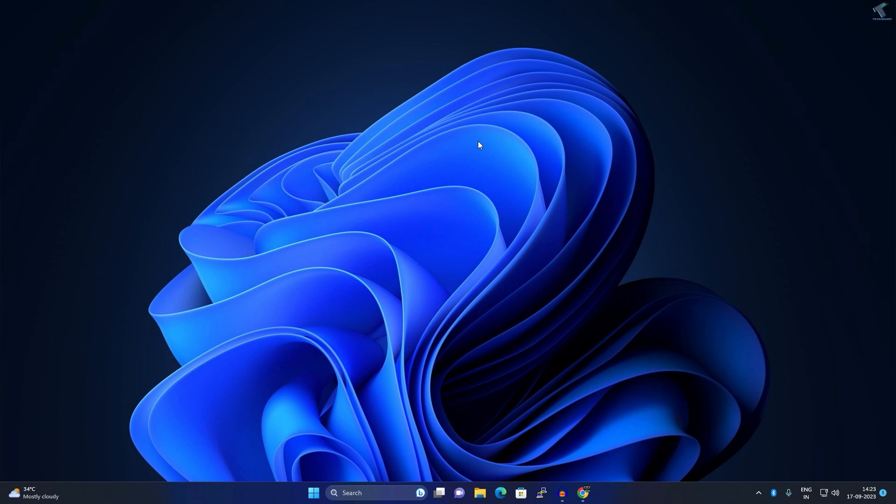
pyautogui.moveTo(468, 185)
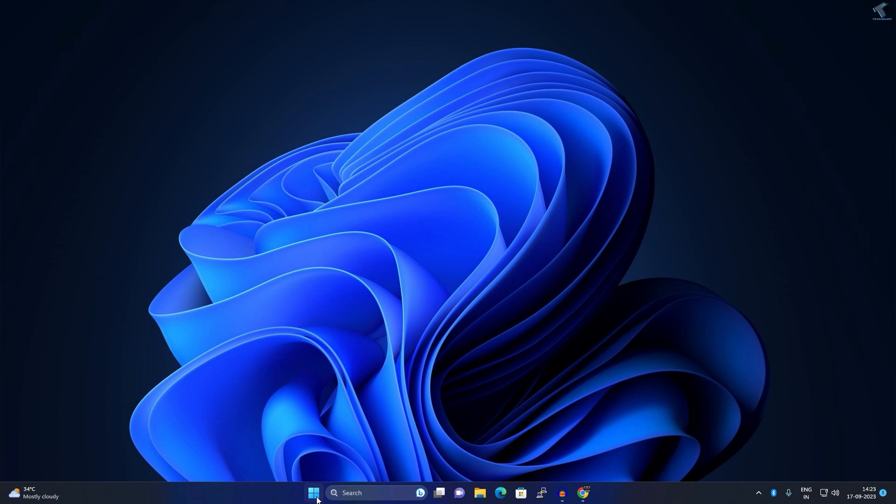
# Launch Windows Settings from the Start quick menu and go to Installed apps
pyautogui.rightClick(313, 493)
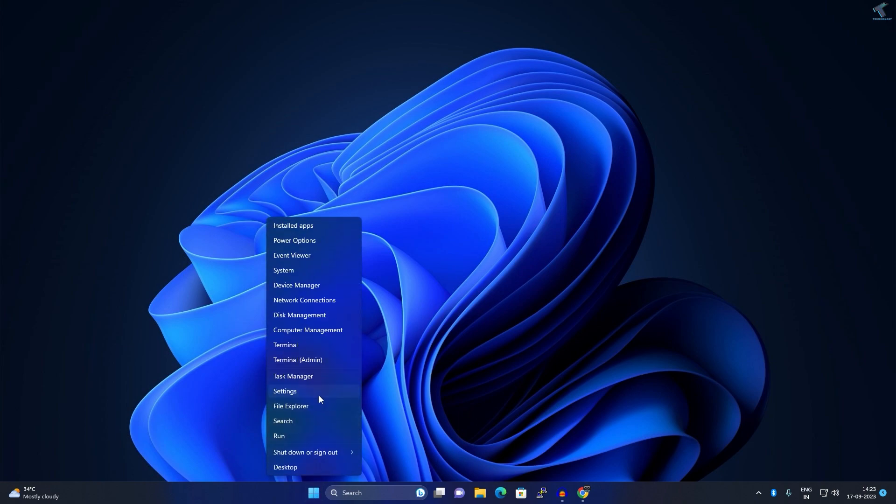
pyautogui.click(285, 393)
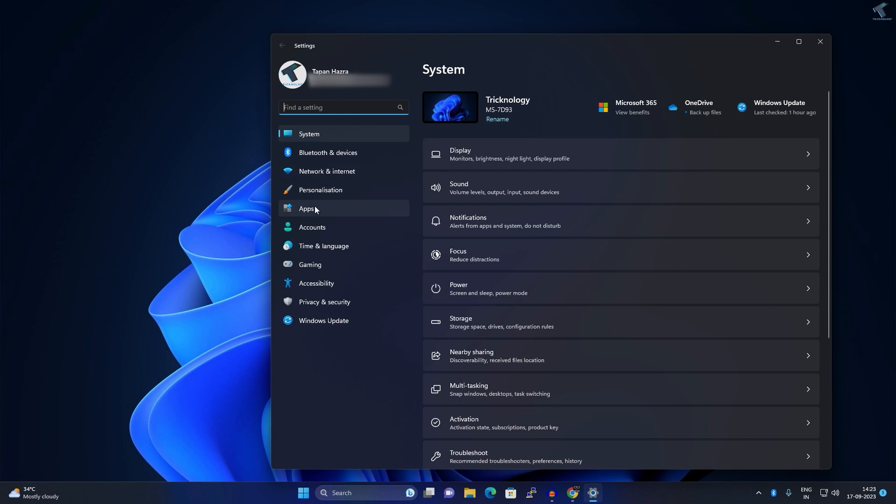
pyautogui.click(307, 208)
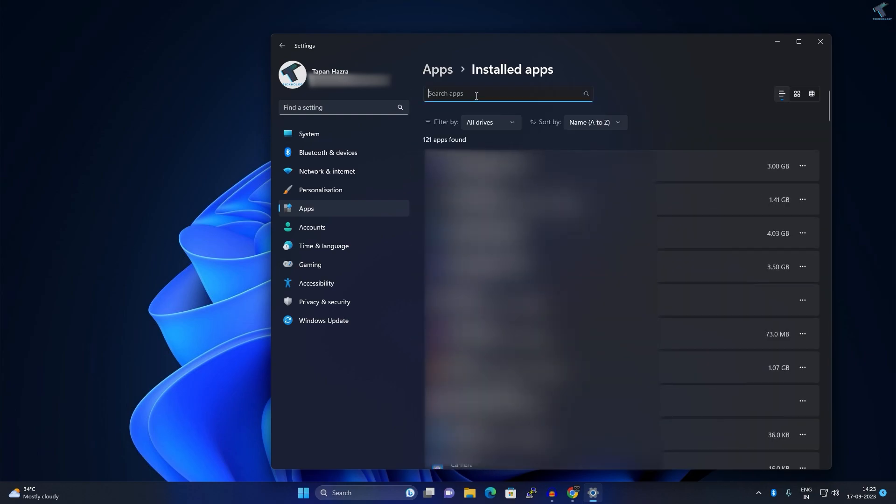
# Search apps for 'camera', switch off the Camera app's camera permission, and close Settings
pyautogui.write('camera')
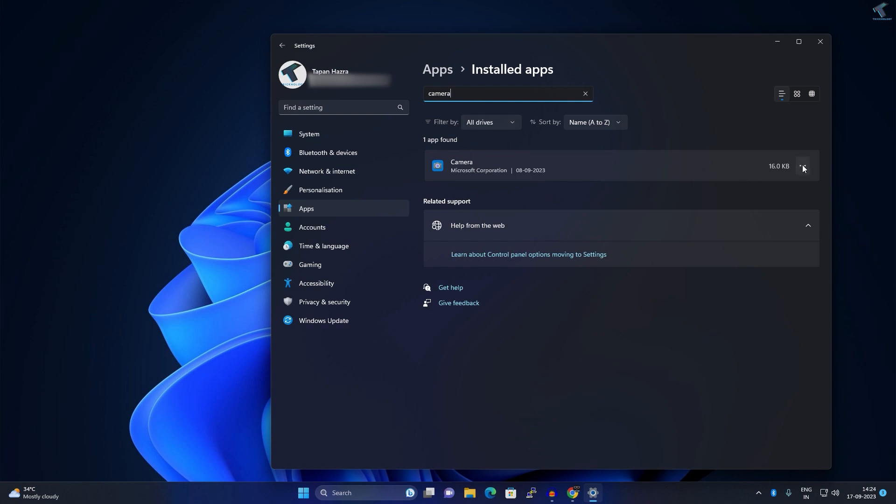
pyautogui.click(803, 166)
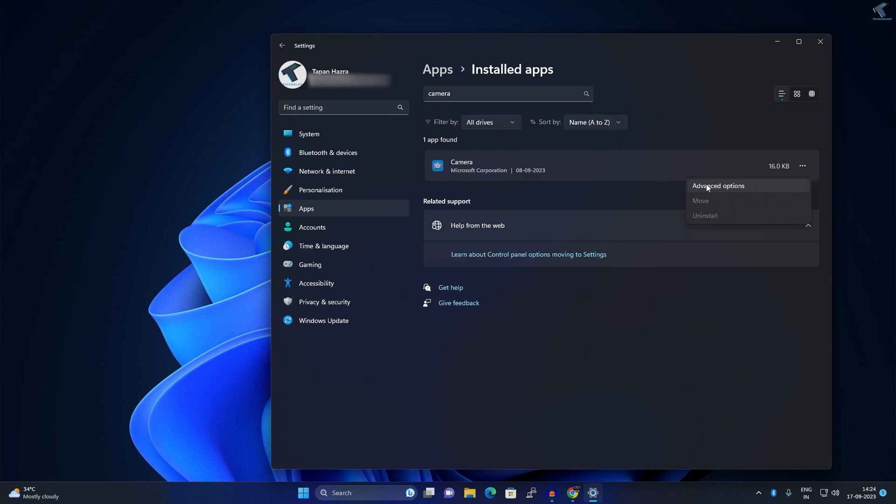
pyautogui.click(718, 186)
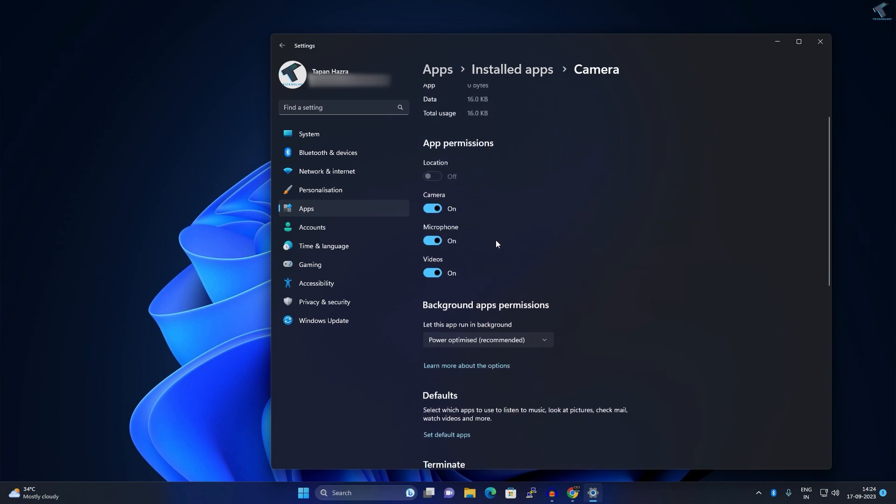
pyautogui.moveTo(414, 208)
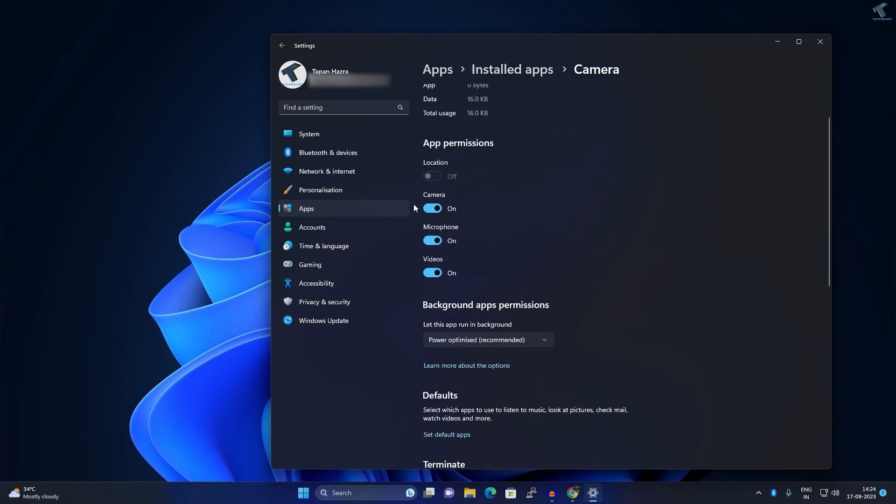
pyautogui.click(432, 208)
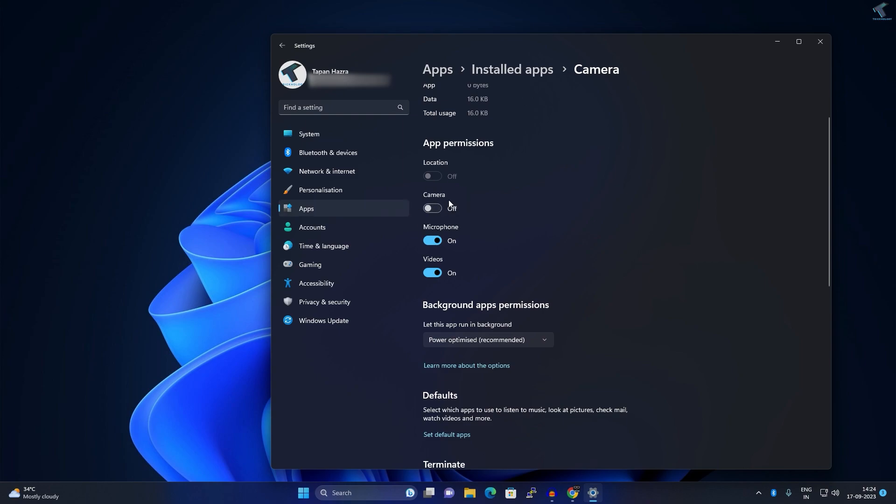
pyautogui.click(820, 41)
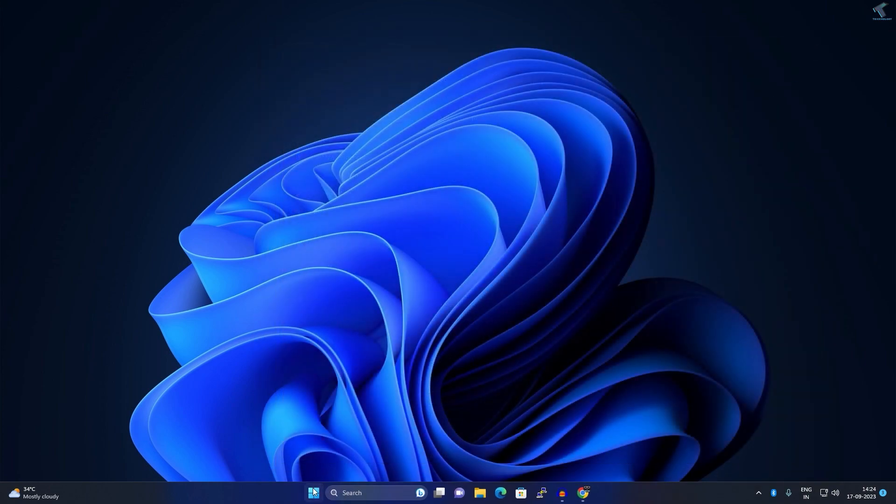
# Launch gpedit.msc from the Start menu search and maximize the Group Policy Editor
pyautogui.click(313, 493)
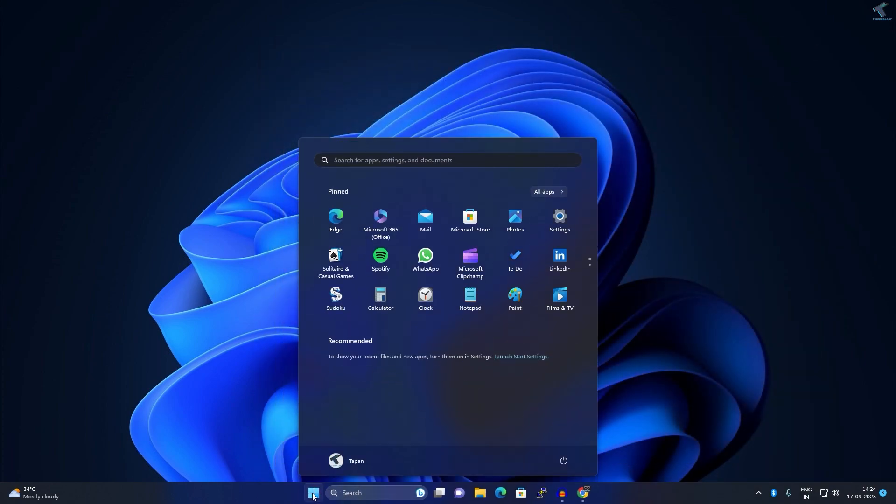
pyautogui.write('gpedit')
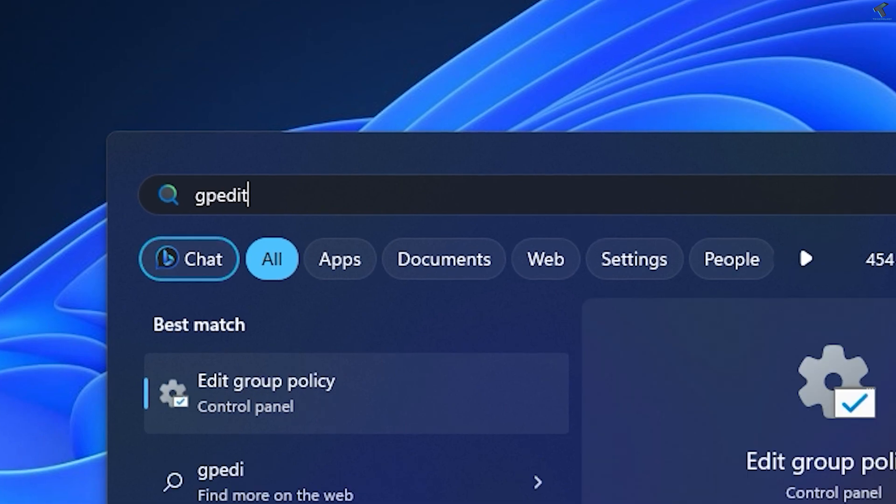
pyautogui.write('.msc')
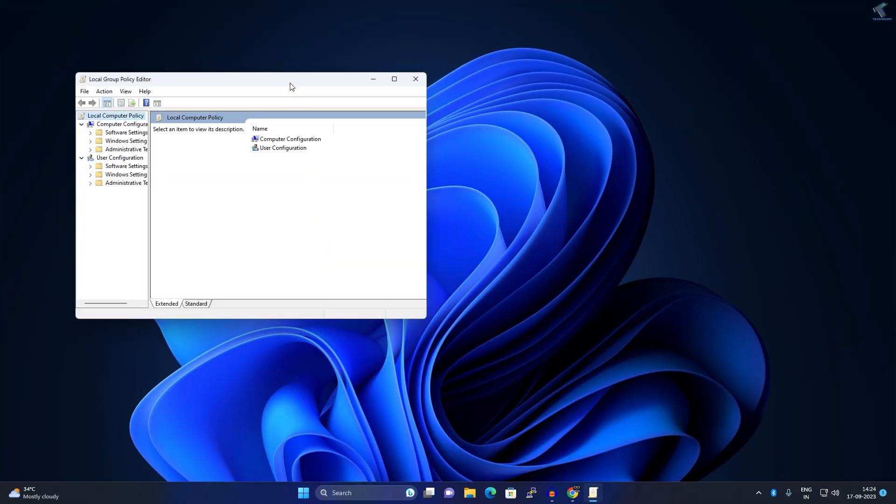
pyautogui.click(394, 79)
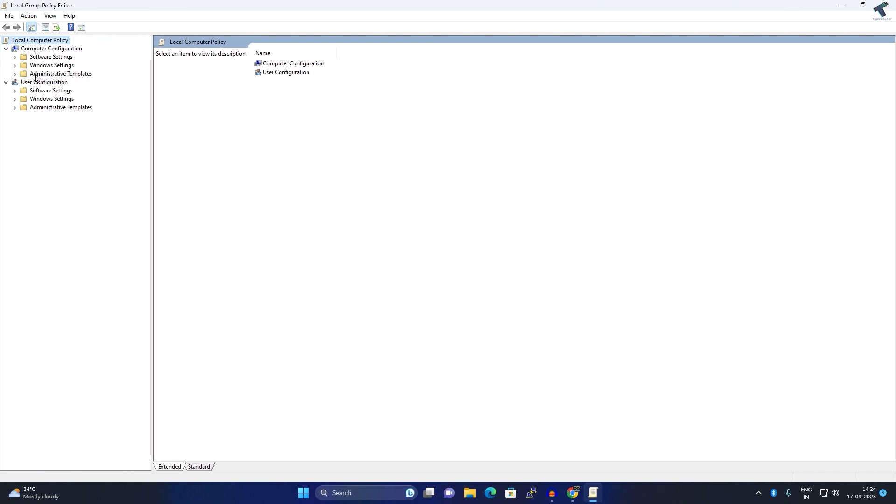
# Navigate Administrative Templates > Windows Components > Camera and select 'Allow Use of Camera'
pyautogui.click(15, 74)
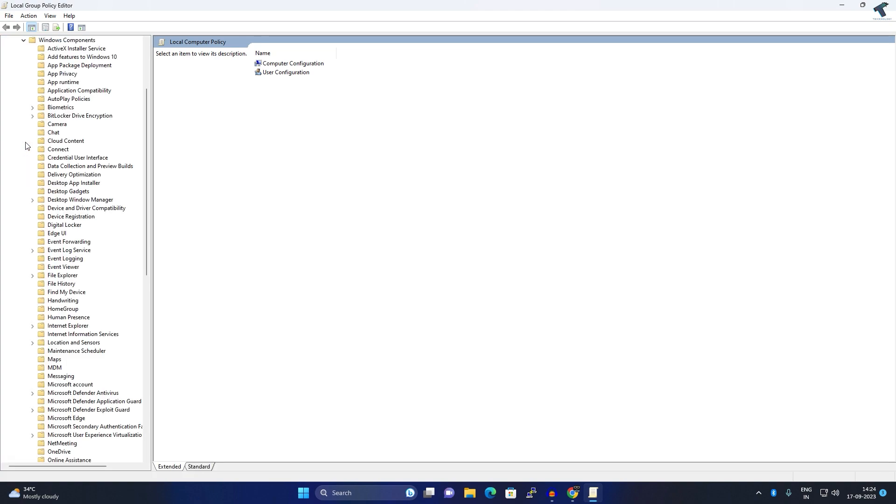
pyautogui.click(66, 140)
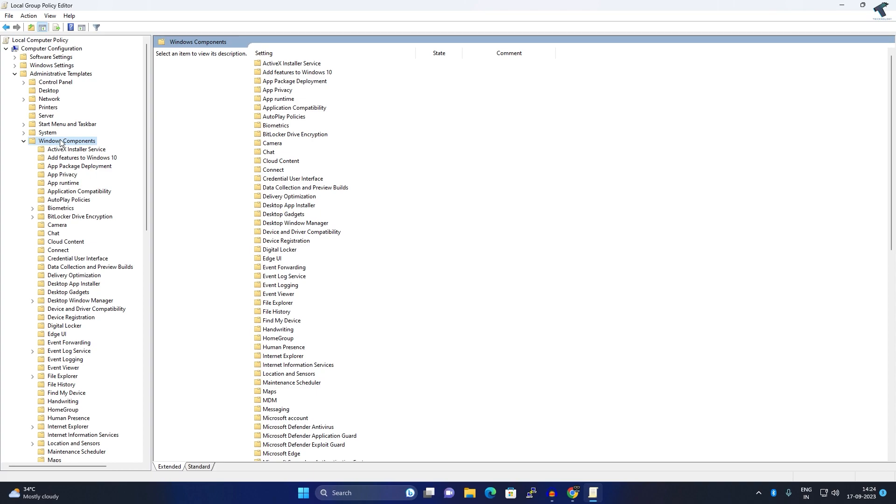
pyautogui.click(32, 141)
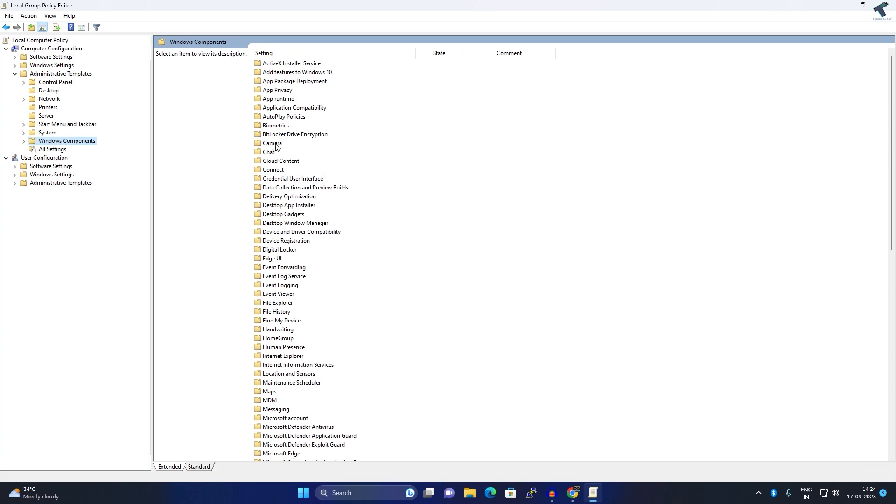
pyautogui.click(273, 144)
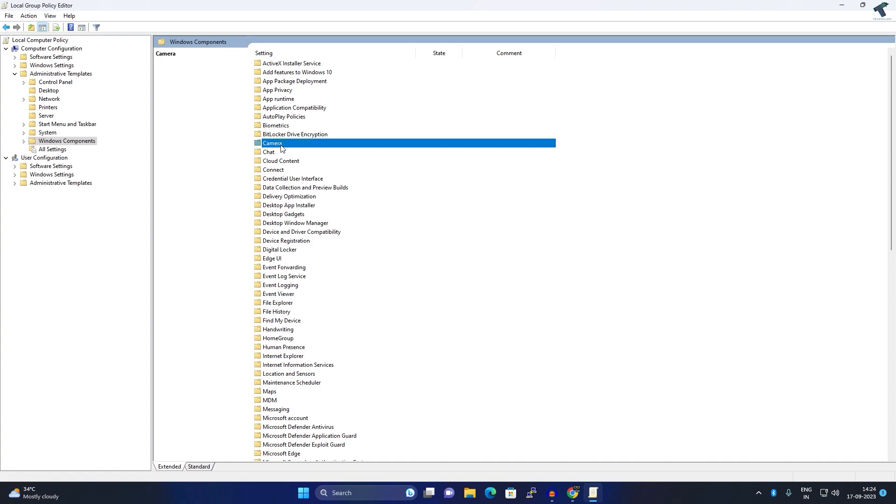
pyautogui.doubleClick(273, 143)
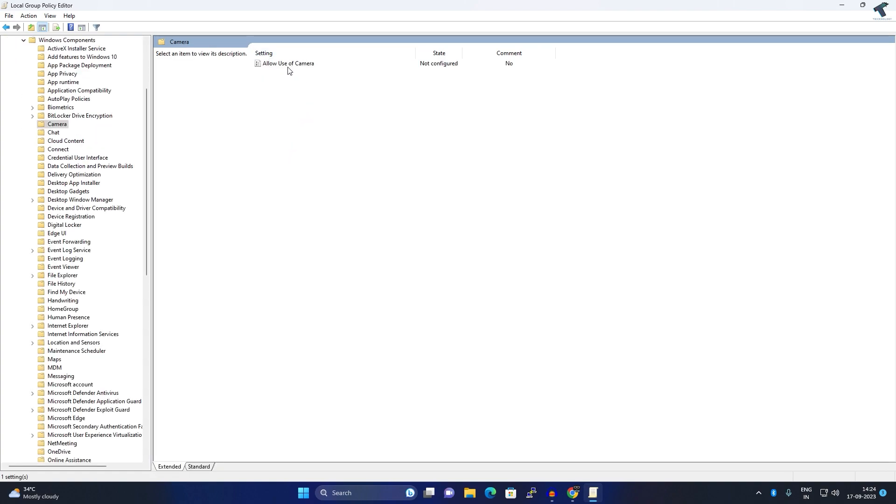
pyautogui.click(289, 64)
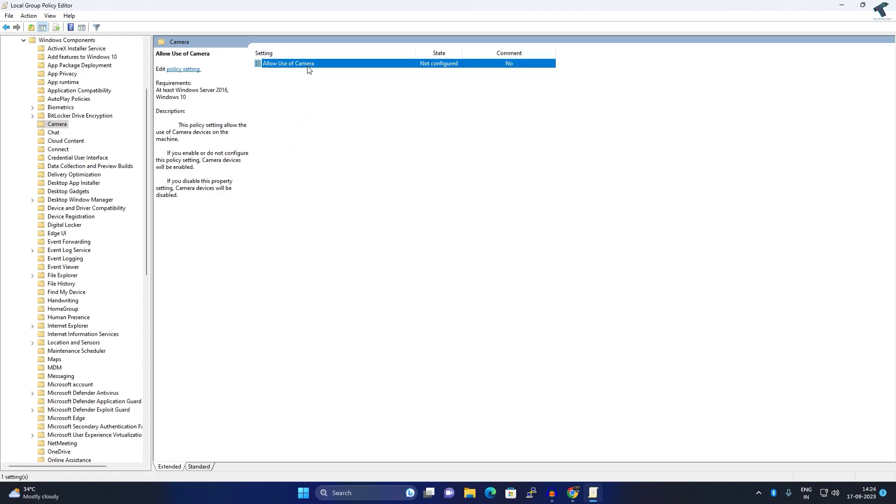
# Set the 'Allow Use of Camera' policy to Disabled and confirm
pyautogui.doubleClick(288, 63)
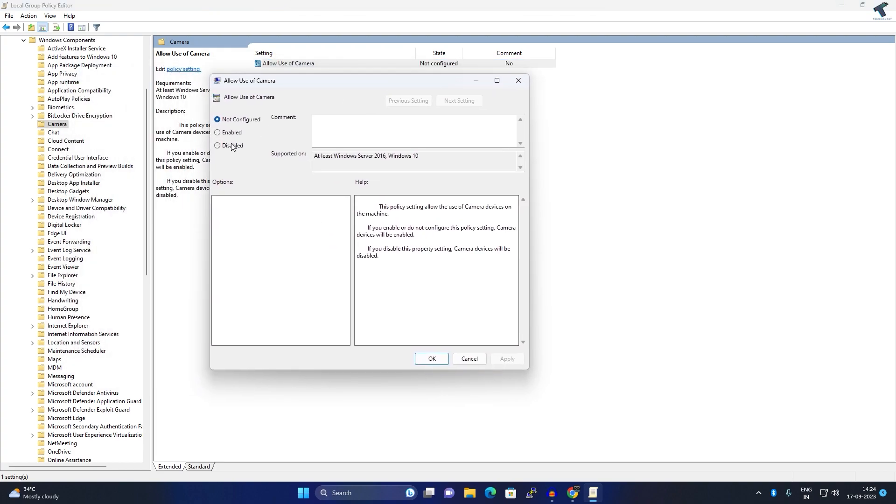
pyautogui.click(217, 146)
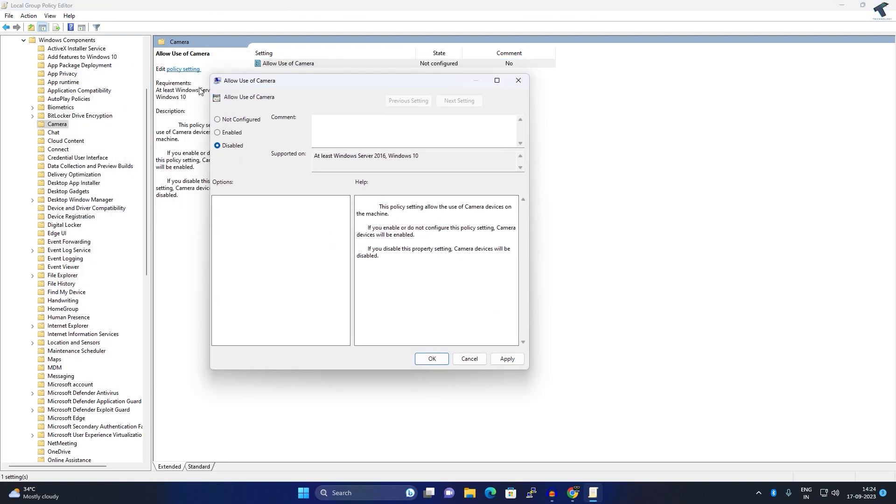
pyautogui.click(505, 359)
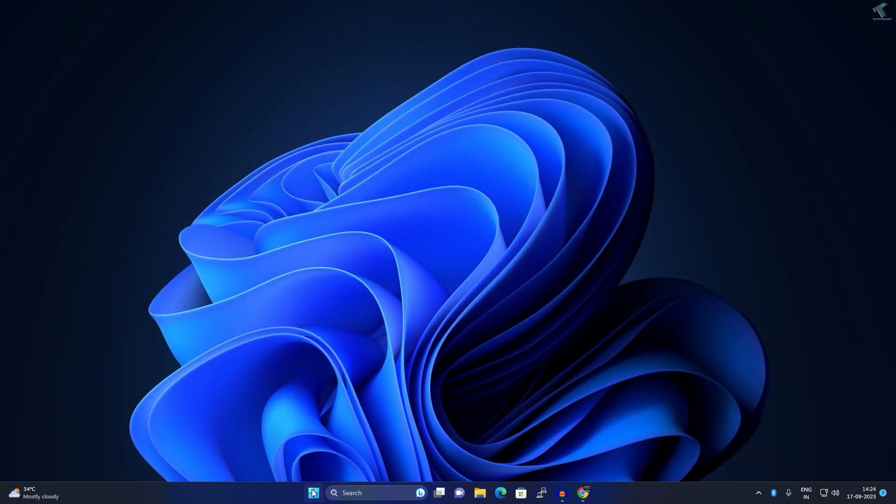
# Launch Device Manager from the Start button's quick system-tools menu
pyautogui.rightClick(313, 493)
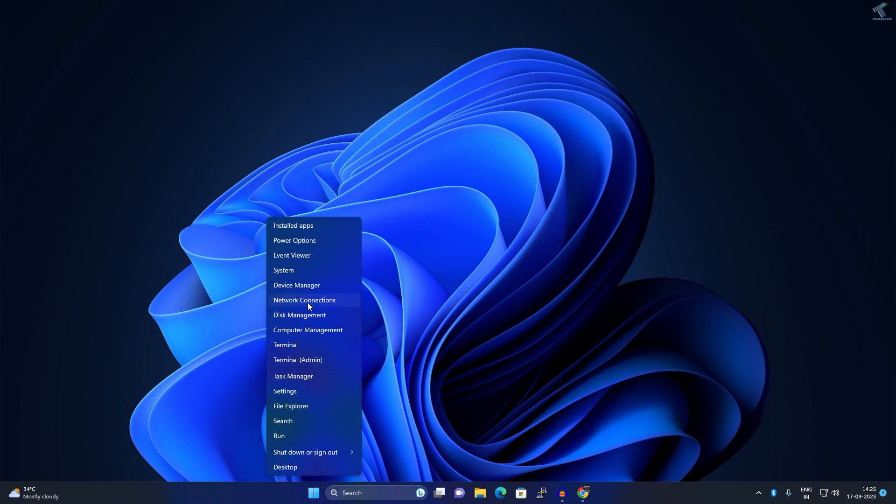
pyautogui.click(296, 287)
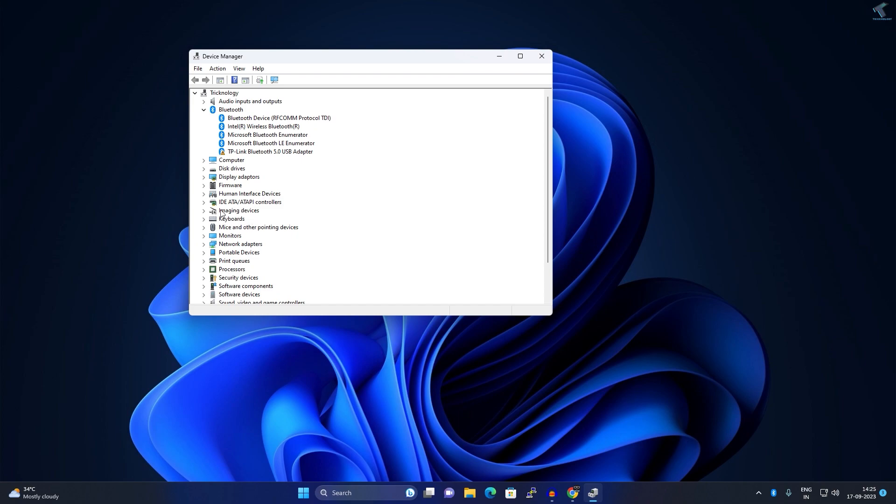
pyautogui.moveTo(222, 214)
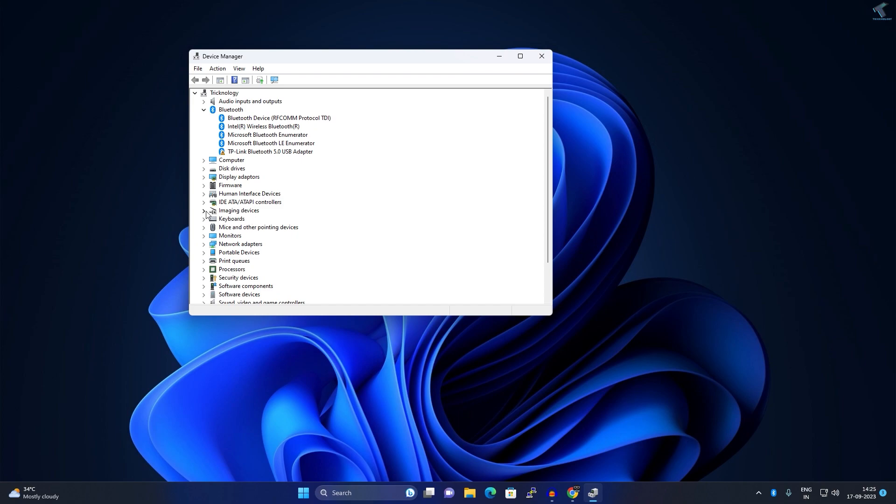
# Disable the Animaze Virtual Camera device and confirm the prompt
pyautogui.rightClick(256, 219)
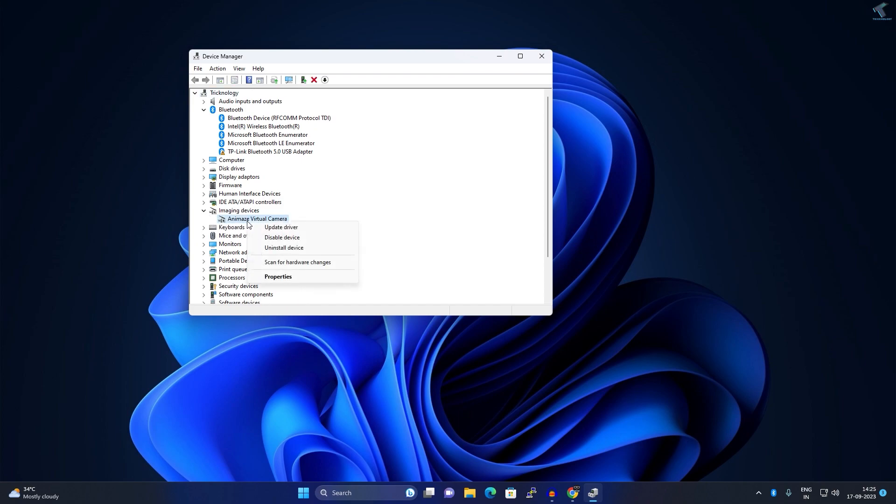
pyautogui.moveTo(282, 237)
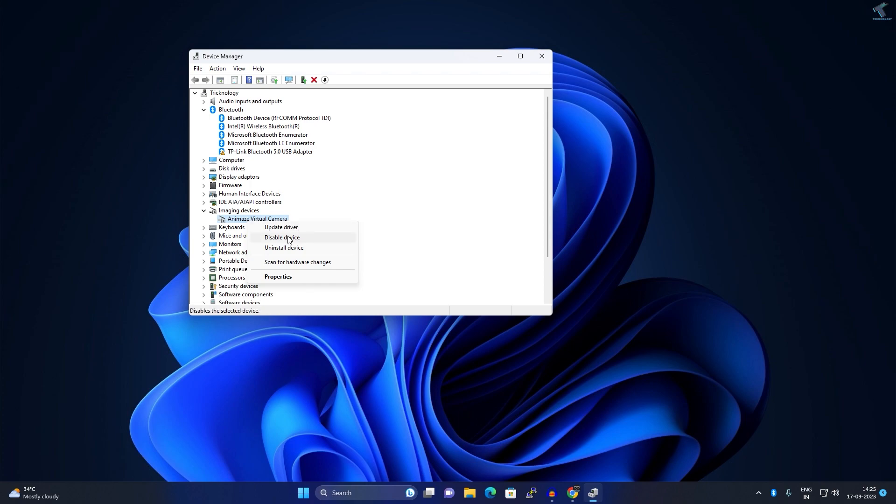
pyautogui.click(281, 237)
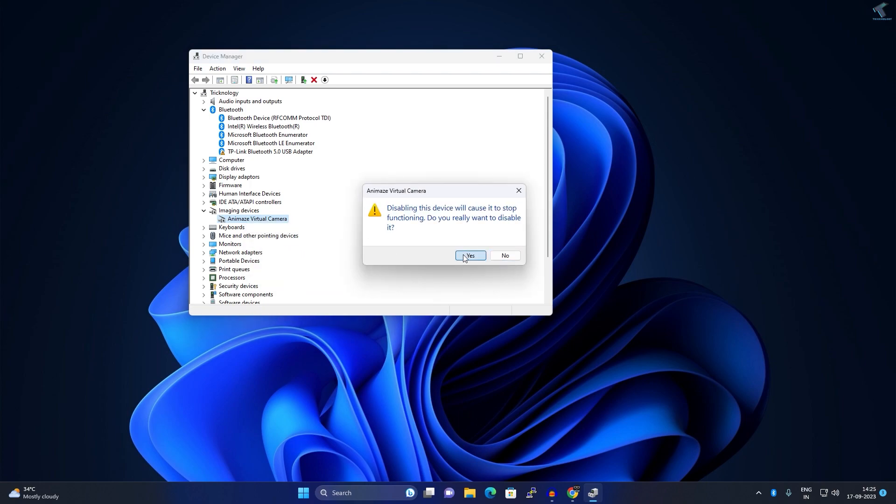
pyautogui.click(470, 256)
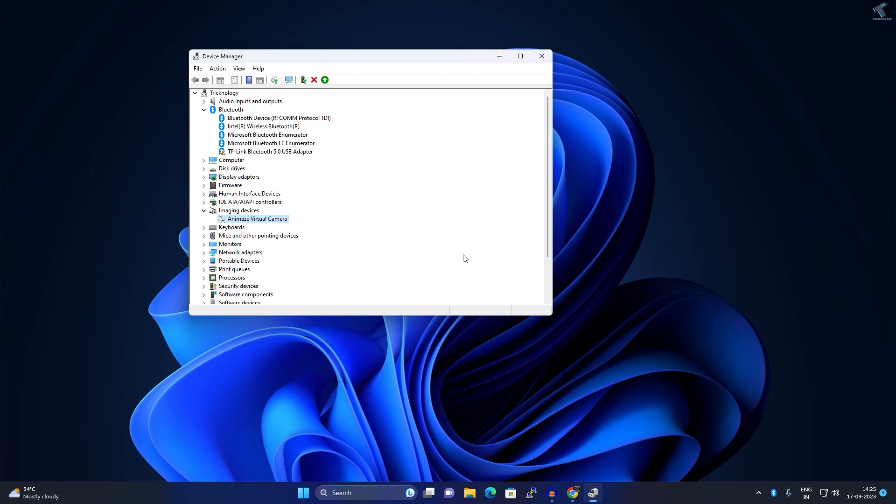